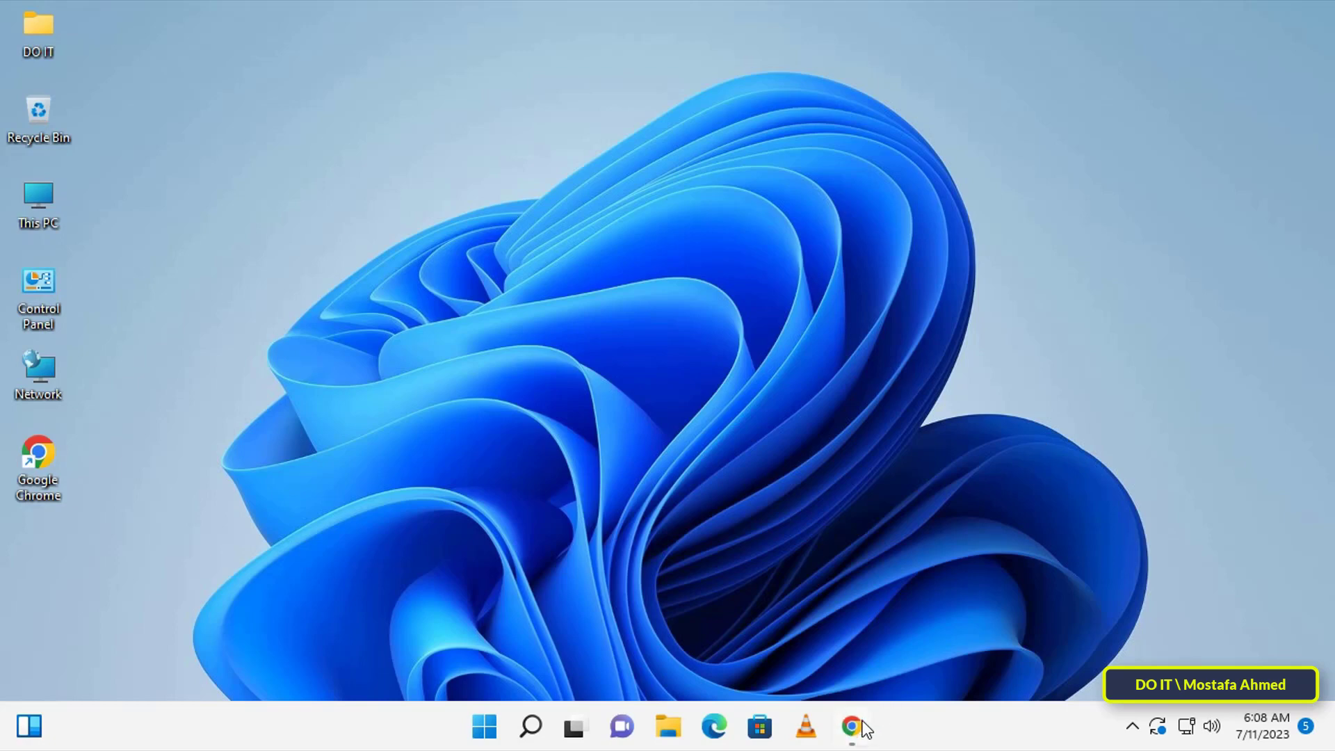
# Launch Chrome and load google.com, facebook.com and yahoo.com in separate tabs.
pyautogui.click(851, 726)
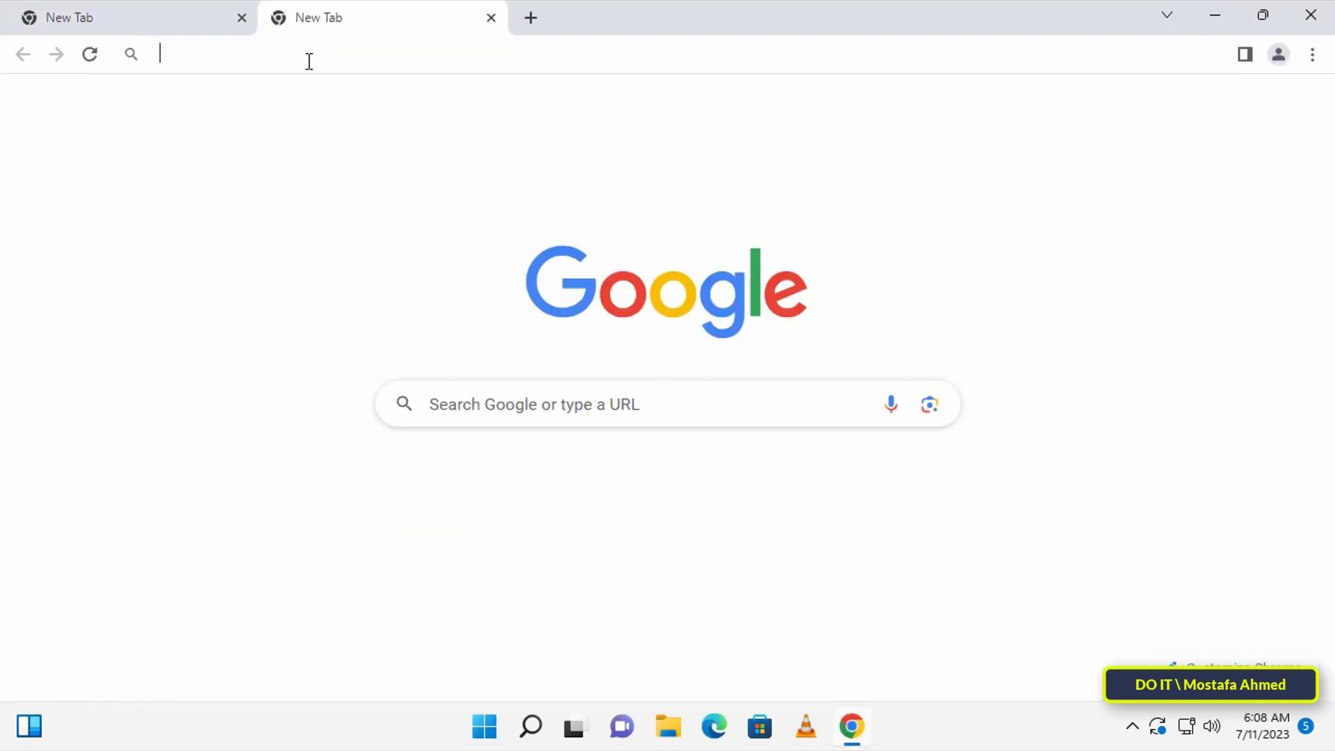
pyautogui.write('google.com')
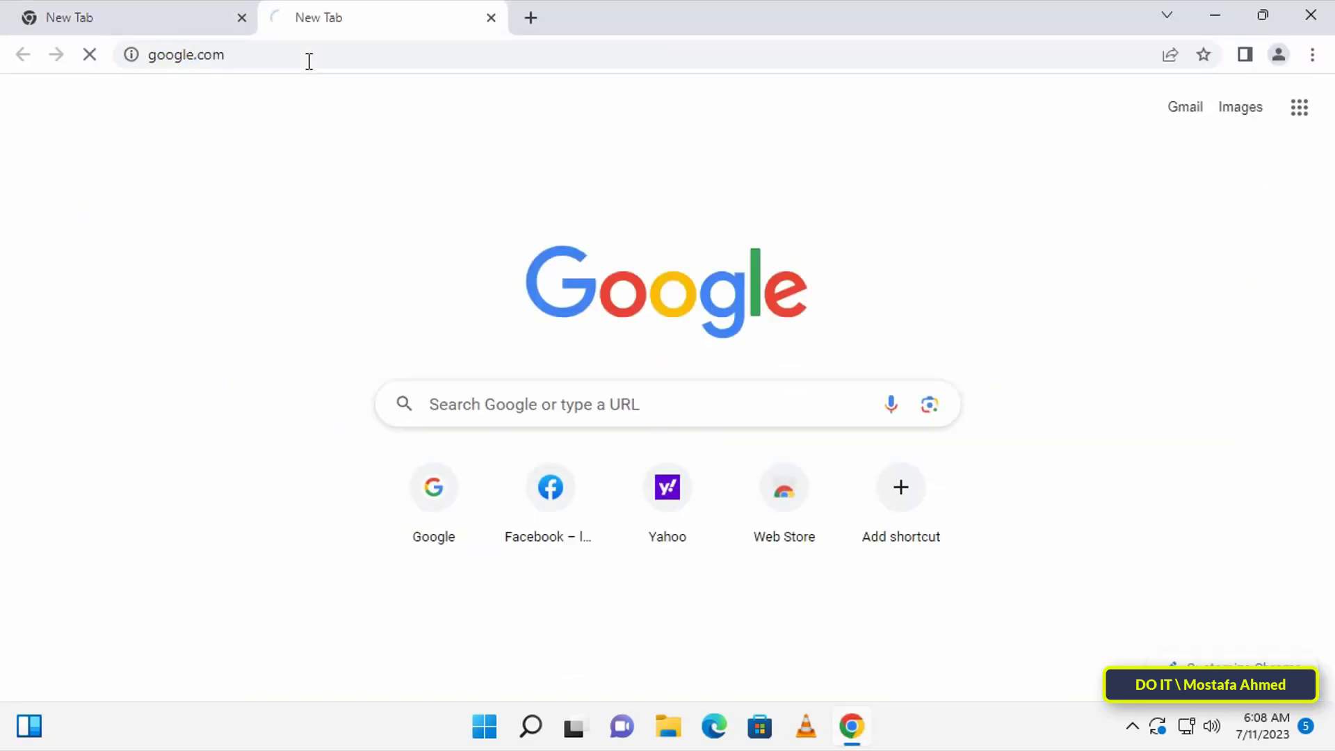
pyautogui.write('facebook.com')
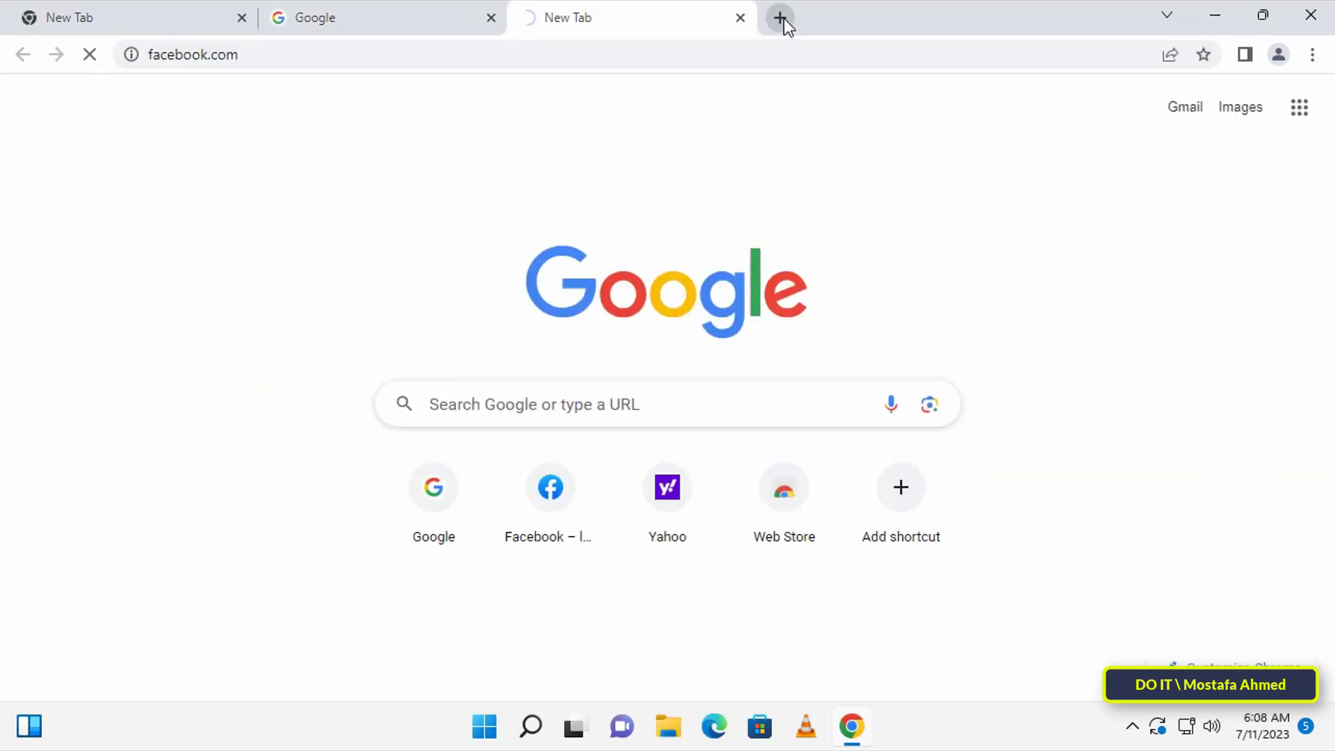
pyautogui.write('yahoo.com')
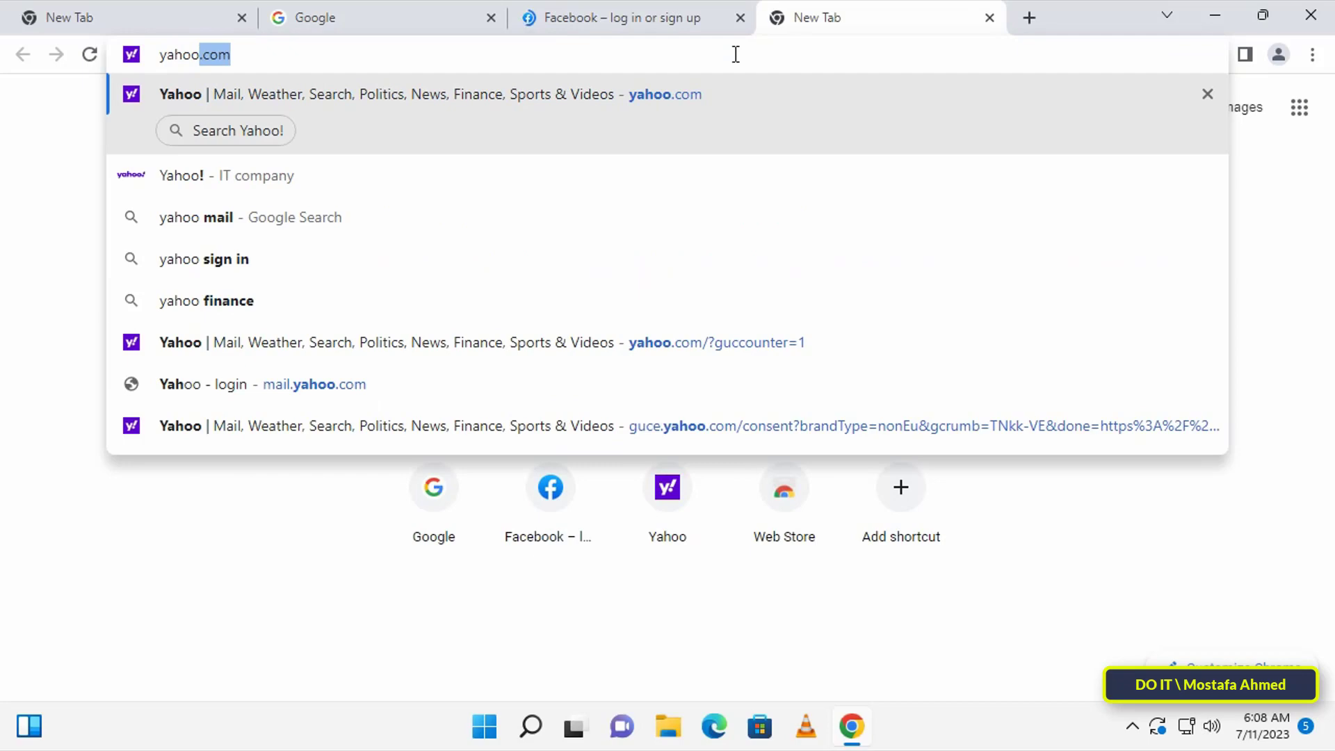
# Check the Facebook, Google and Yahoo tabs, then bring up the three-dot menu.
pyautogui.click(609, 17)
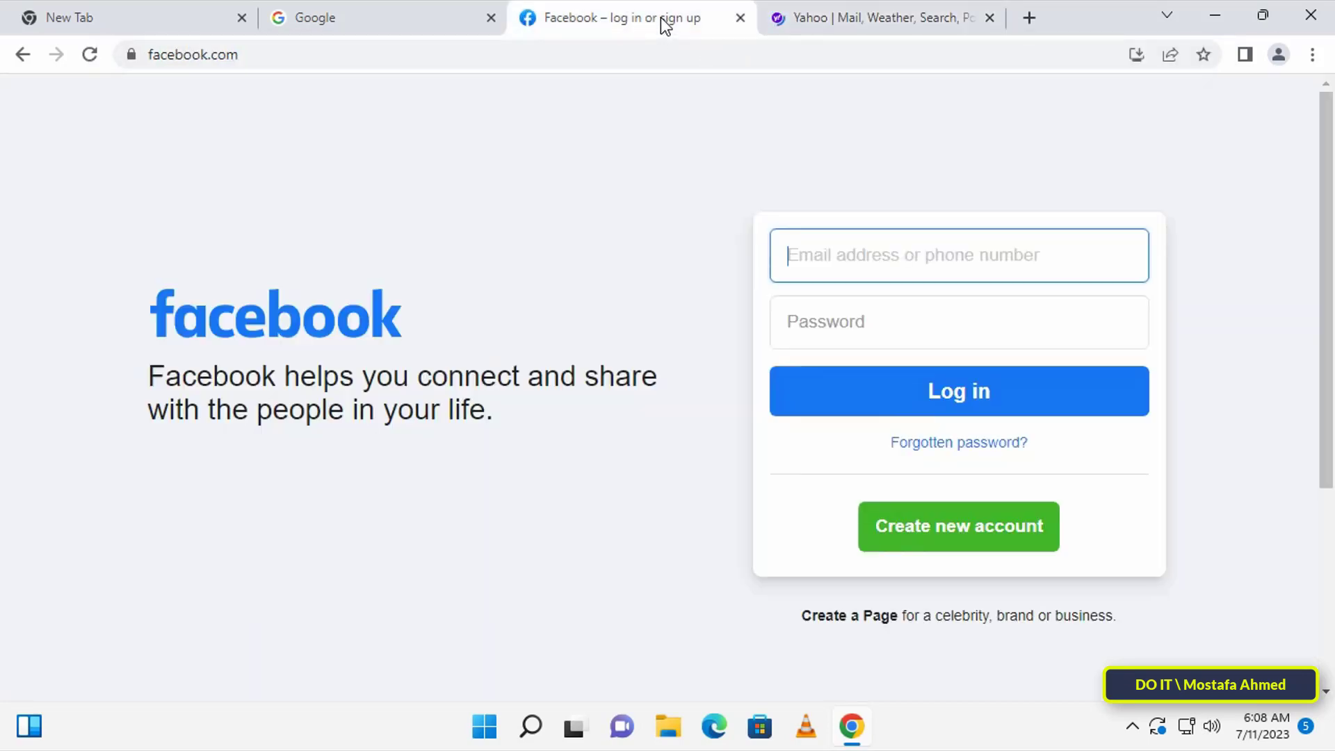
pyautogui.click(374, 16)
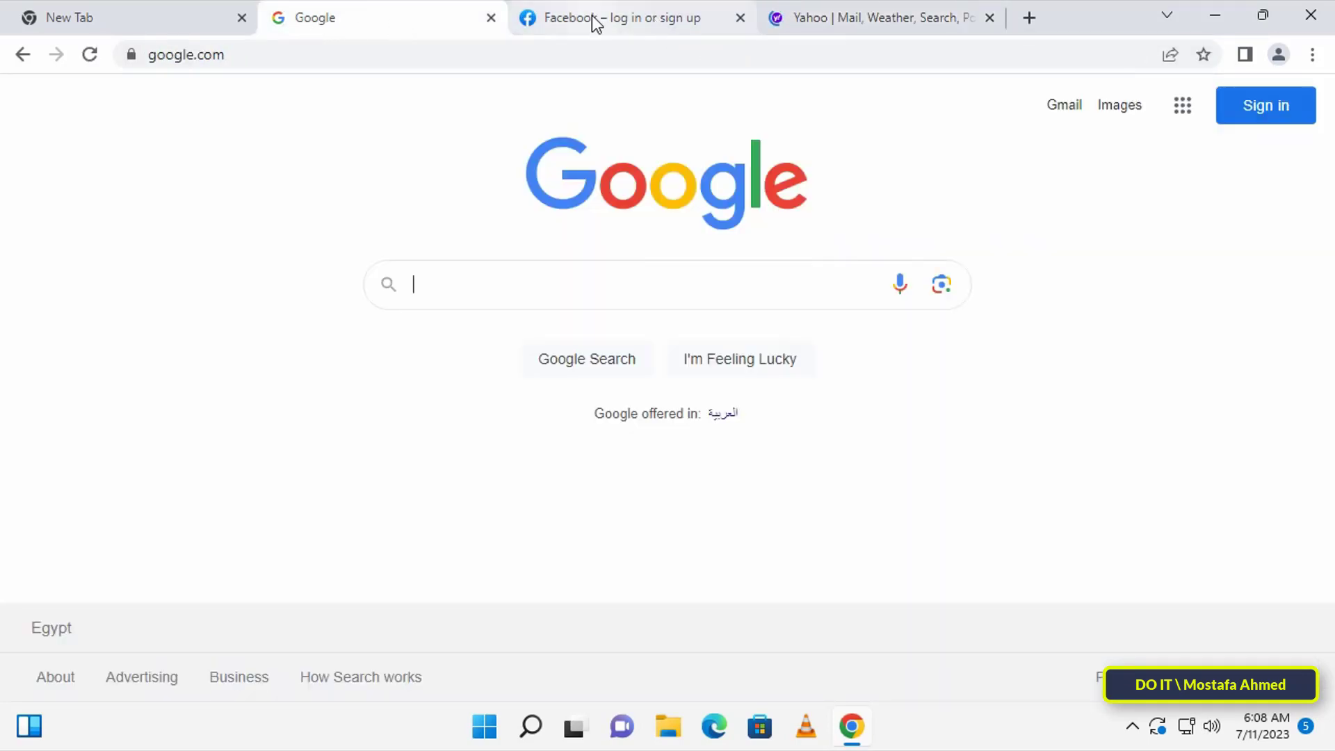
pyautogui.click(882, 17)
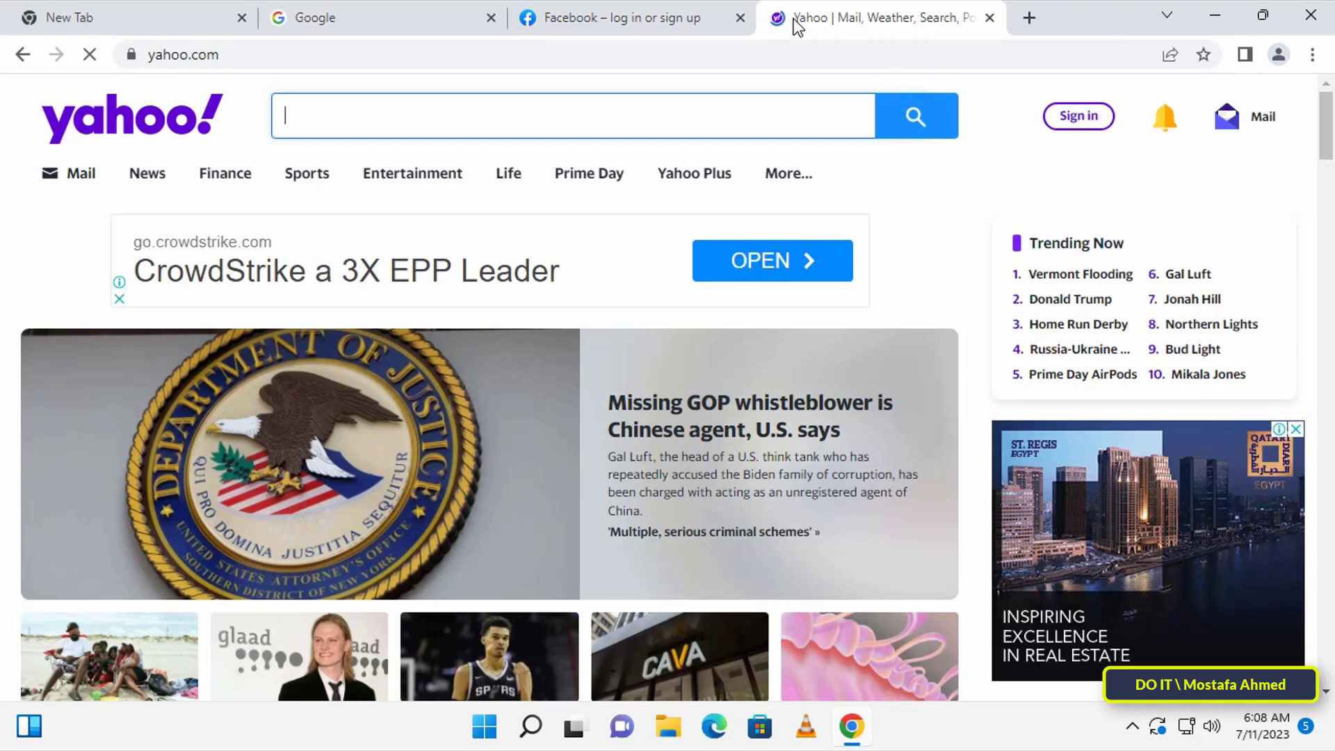
pyautogui.click(1314, 54)
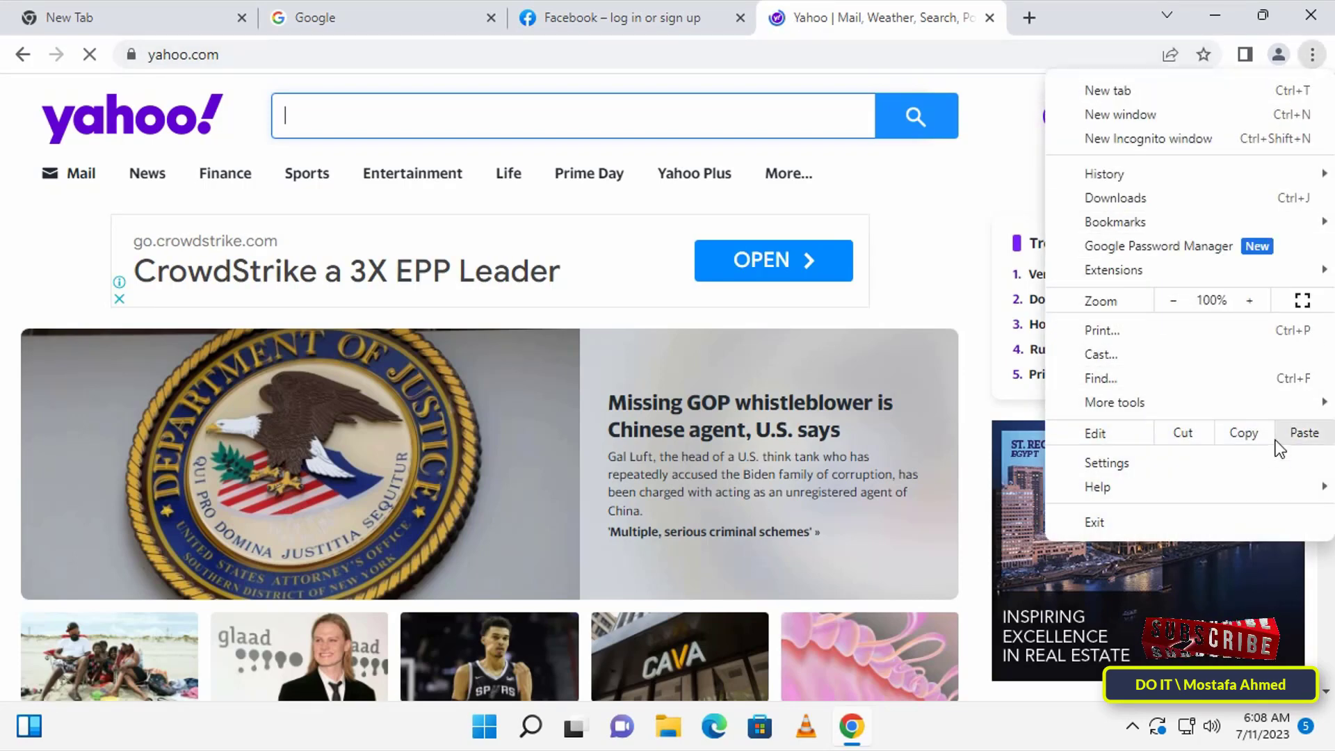
# In Settings > On startup, choose 'Continue where you left off'.
pyautogui.click(1106, 462)
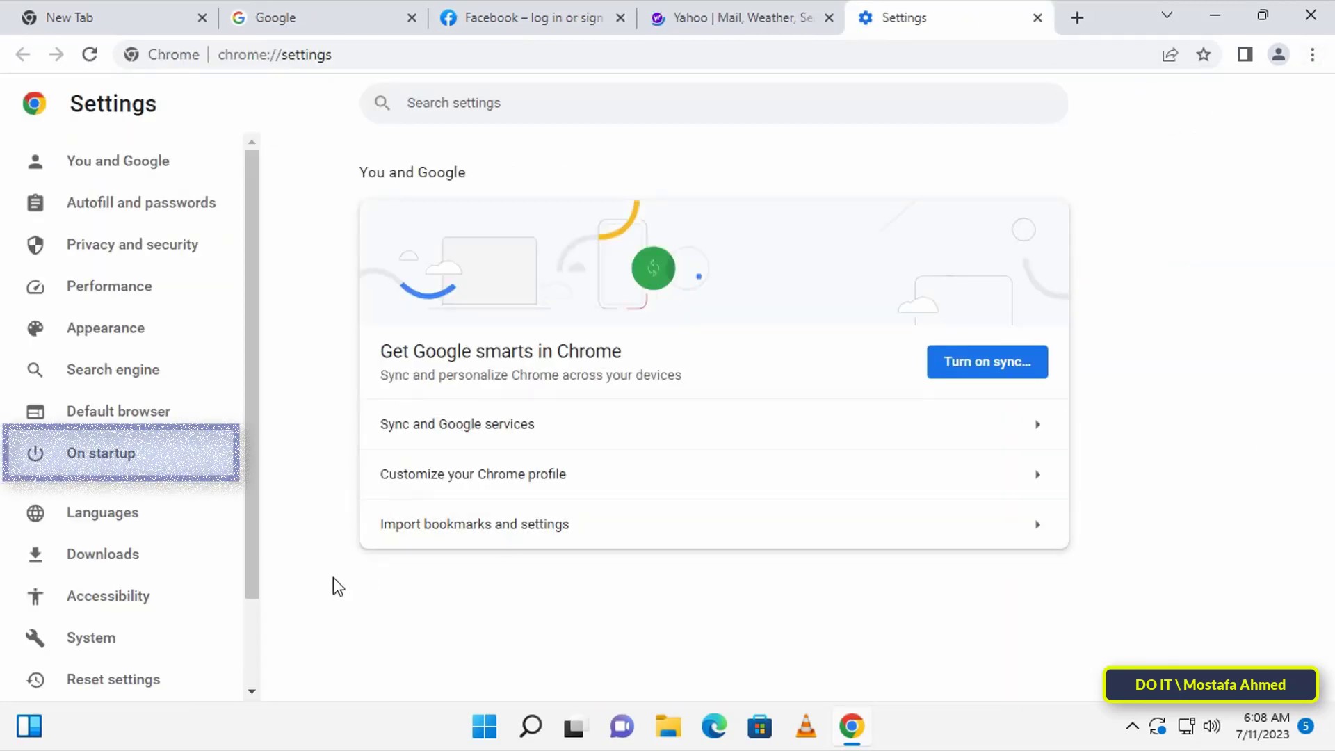
pyautogui.moveTo(203, 453)
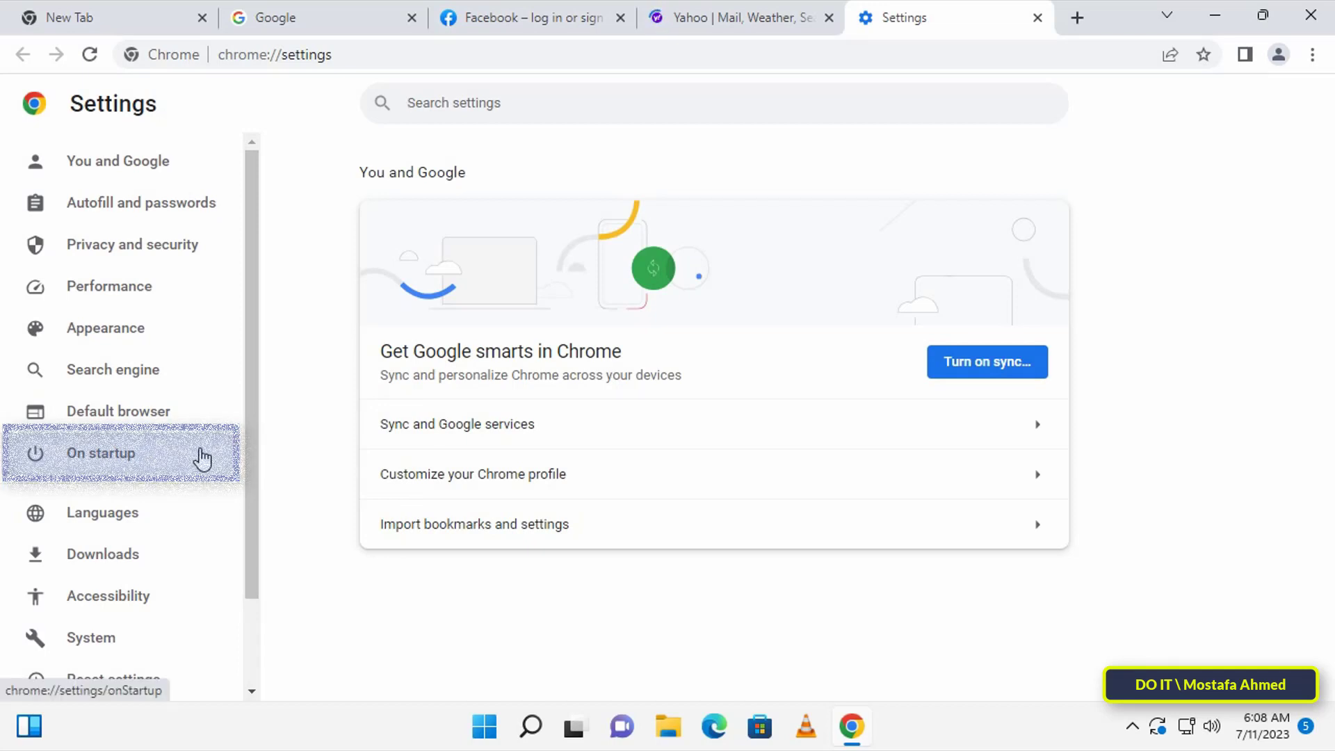
pyautogui.click(100, 453)
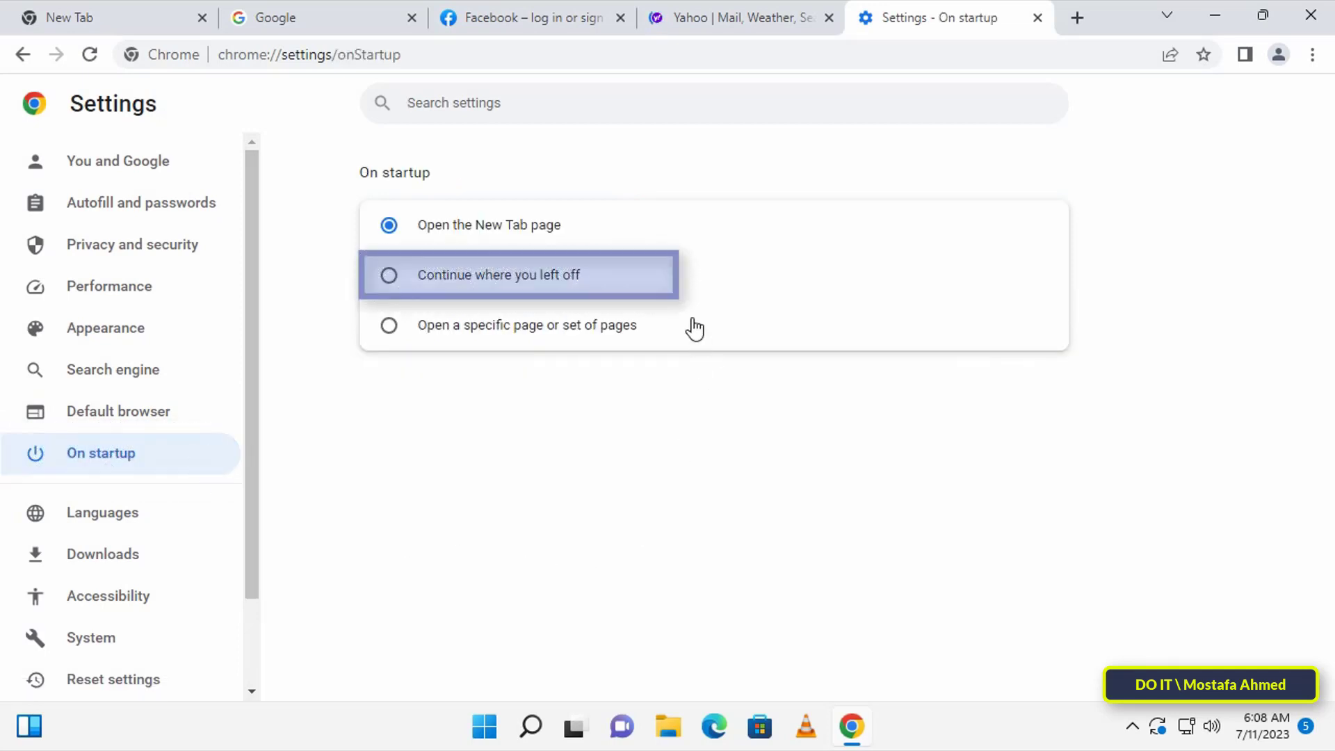
pyautogui.click(388, 274)
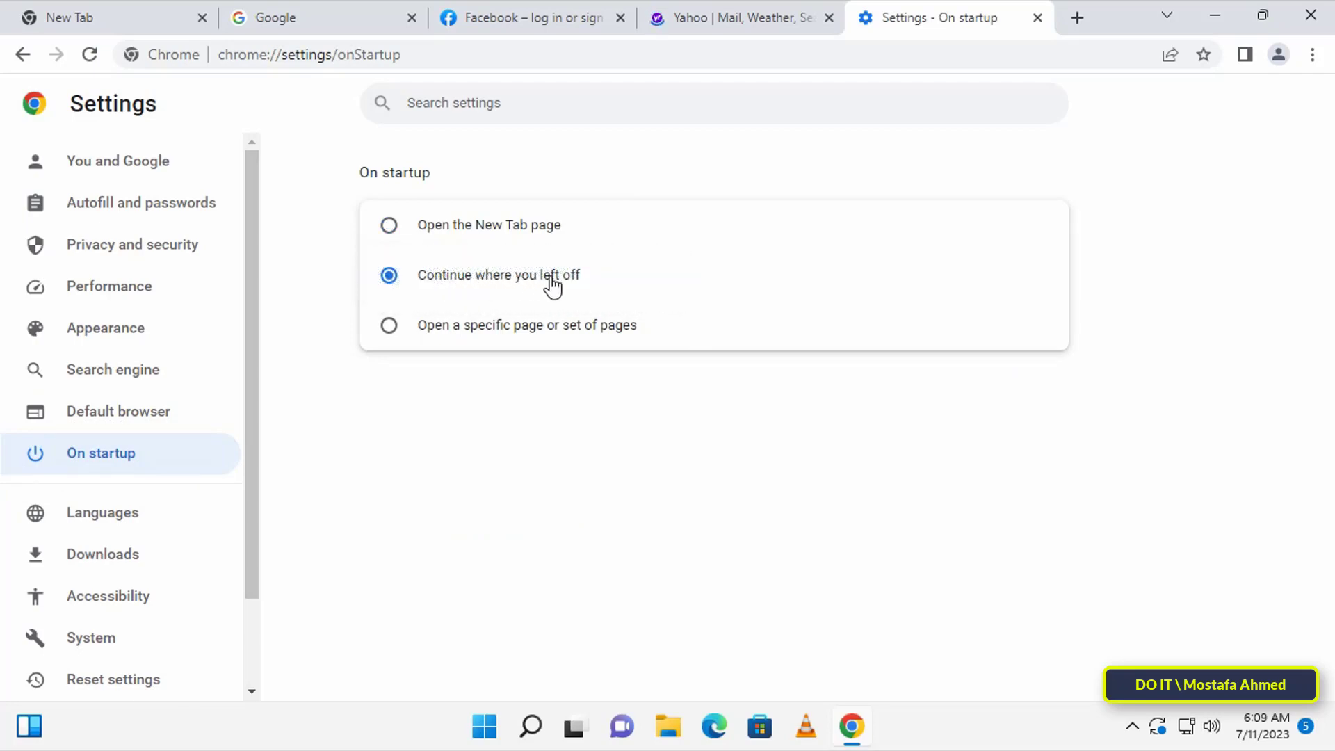
pyautogui.moveTo(538, 441)
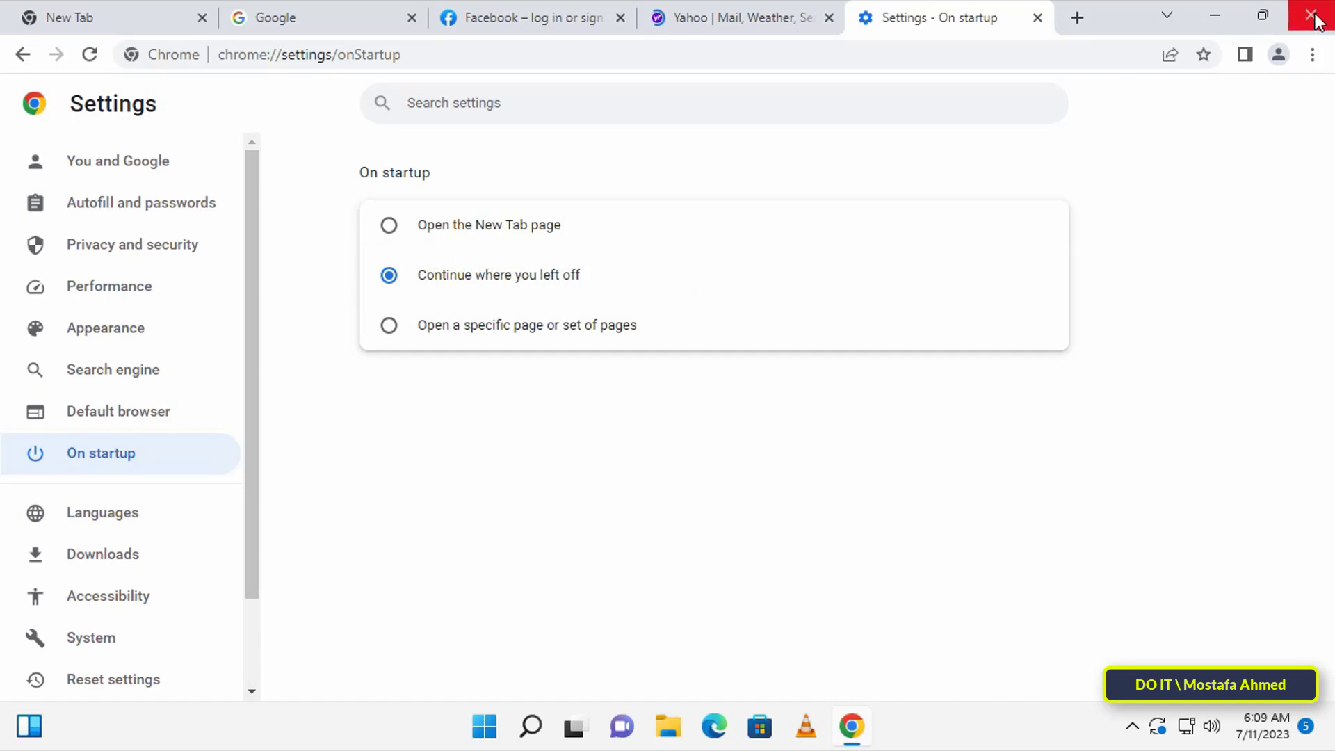
# Close and relaunch Chrome, confirming the Google and Facebook tabs were restored.
pyautogui.click(1314, 15)
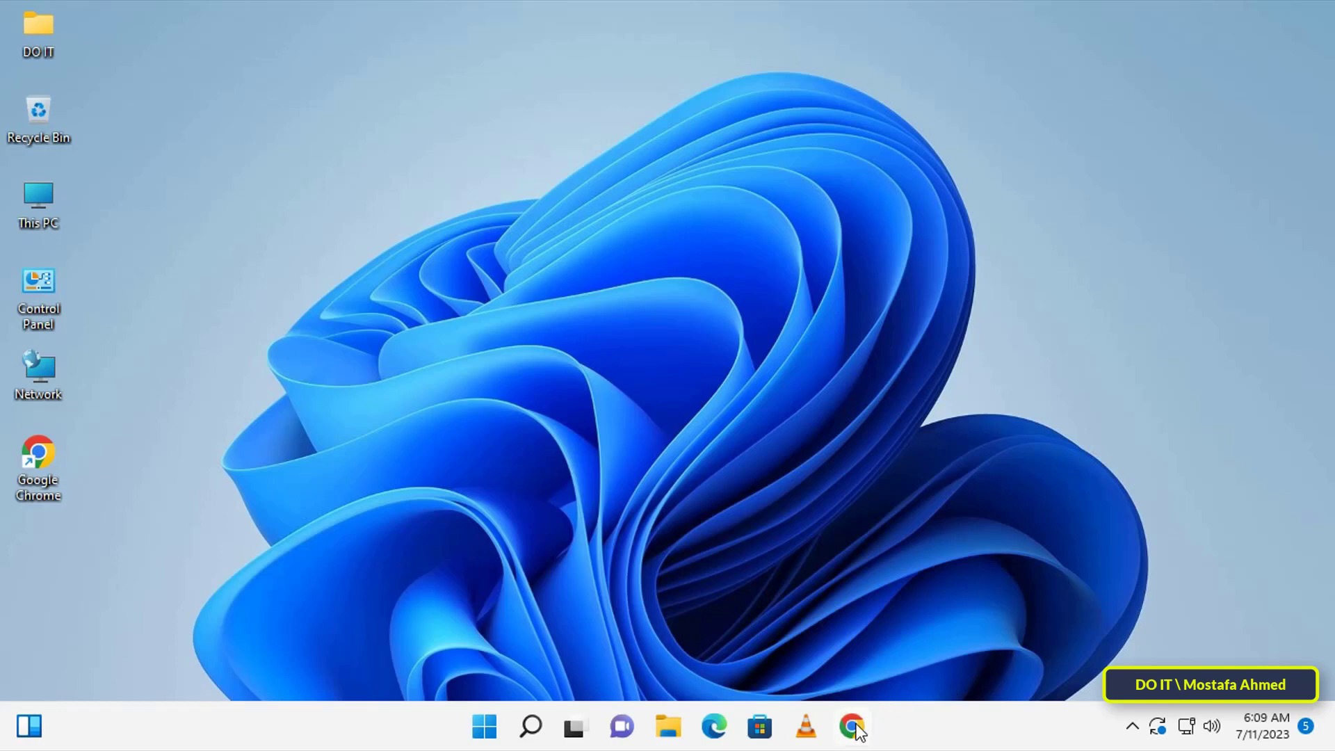
pyautogui.click(851, 726)
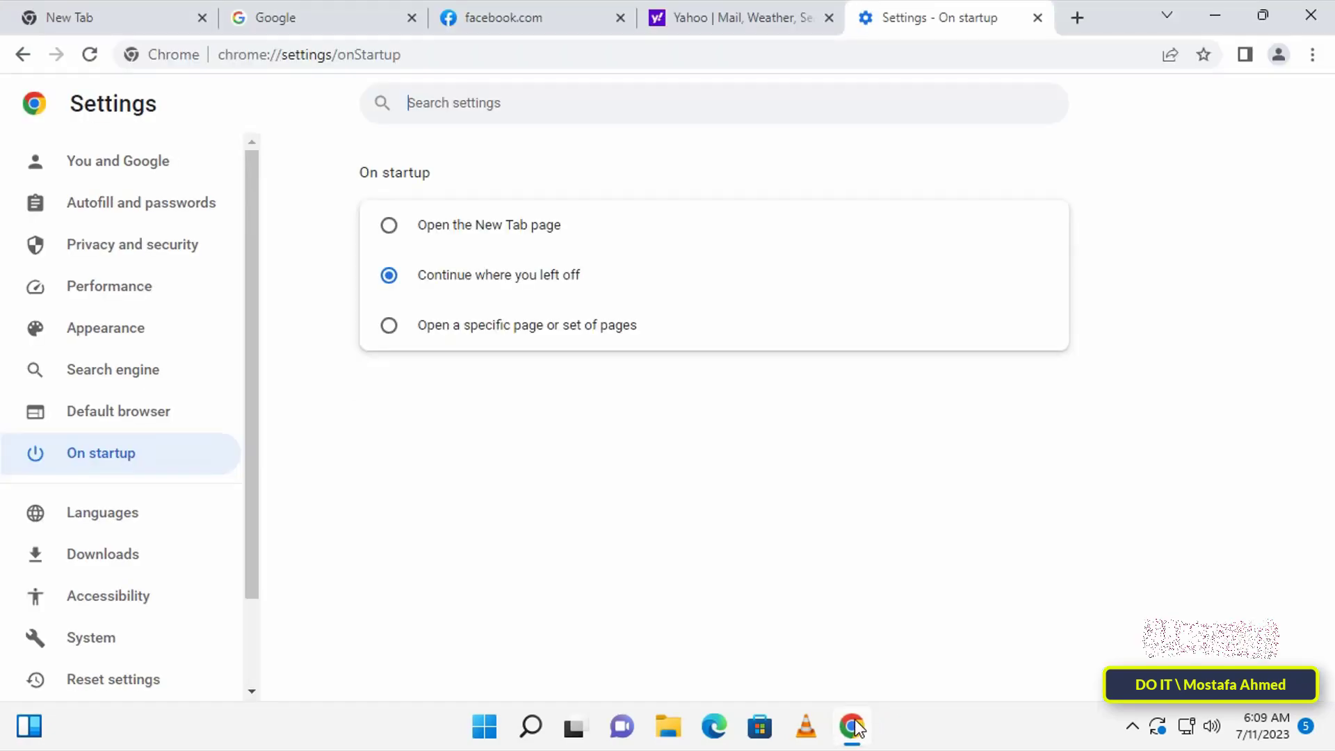
pyautogui.moveTo(504, 17)
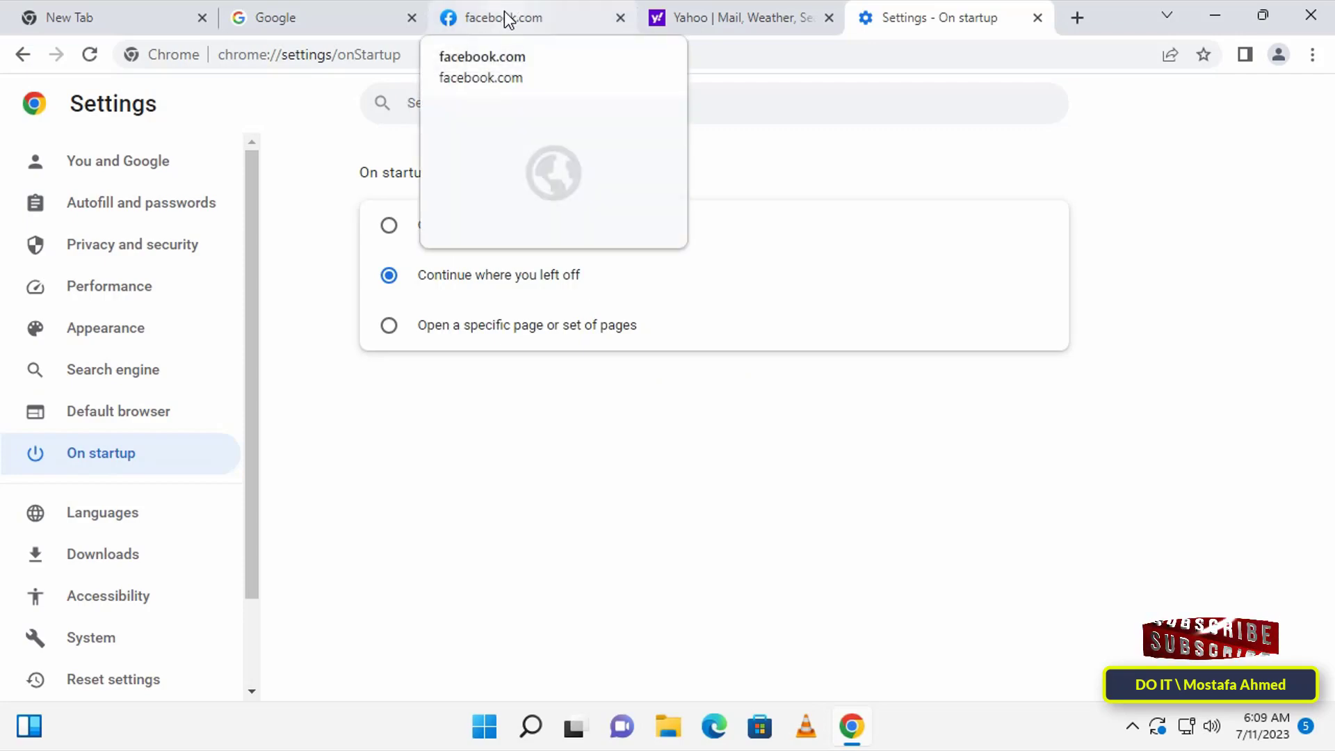
pyautogui.click(321, 17)
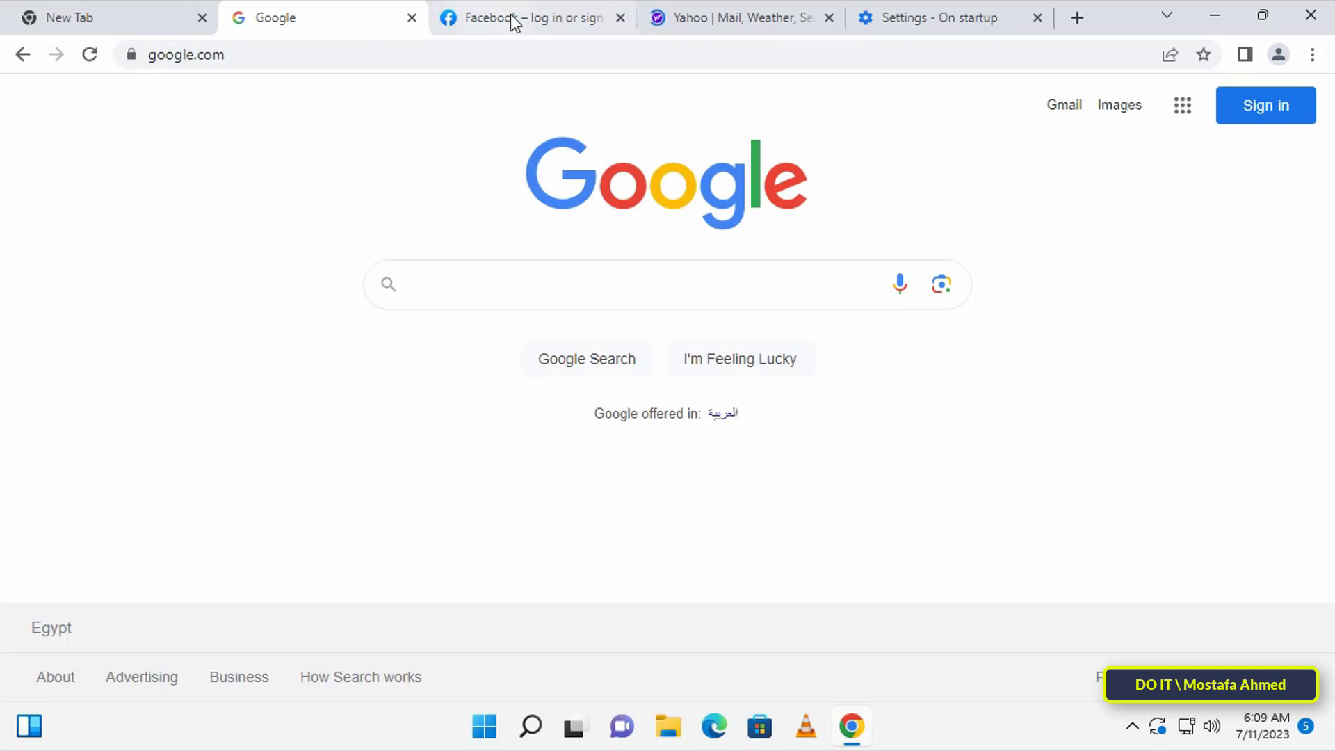
pyautogui.click(528, 17)
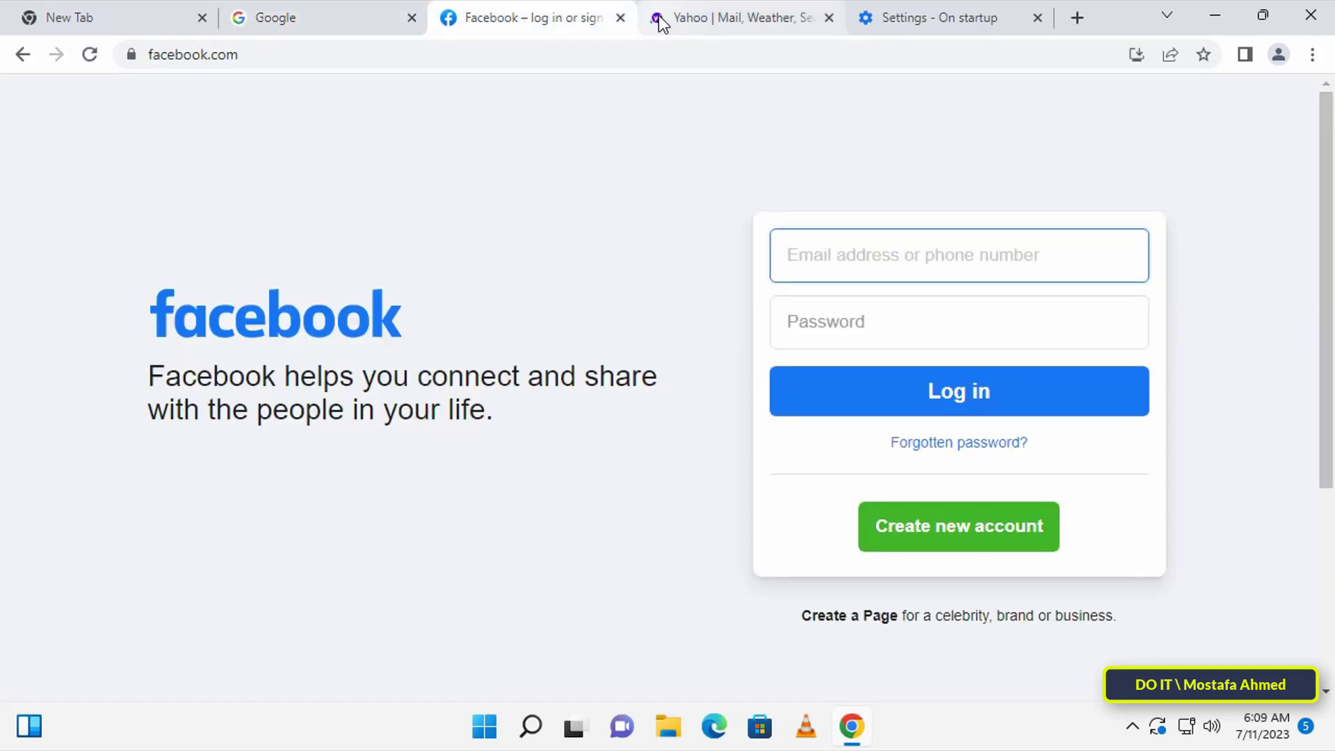